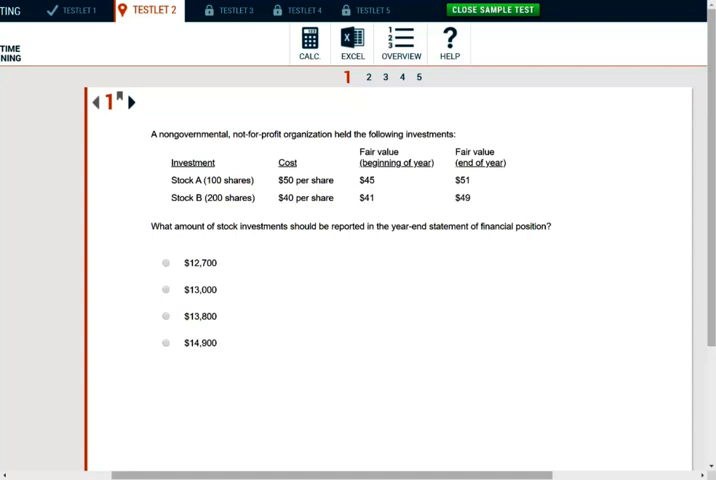
Highlight the not-for-profit opening sentence and question text, then clear the highlight.
double_click(253, 133)
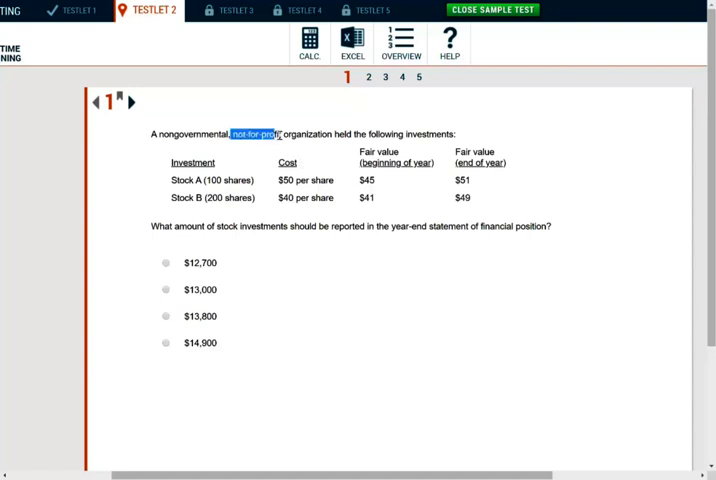
drag(280, 133, 428, 133)
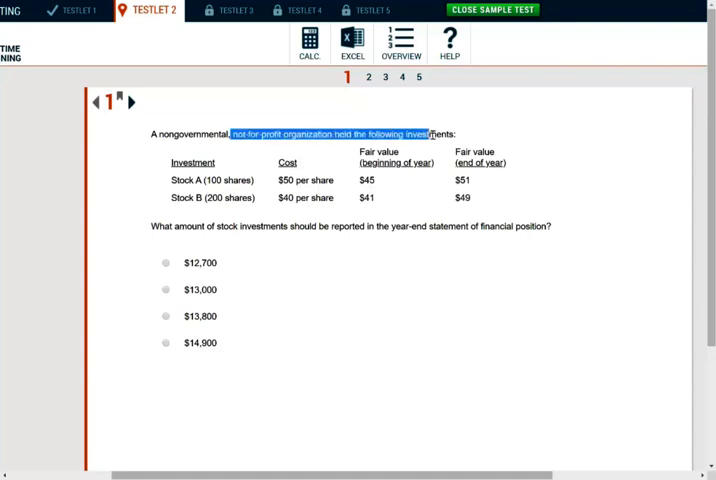
double_click(205, 189)
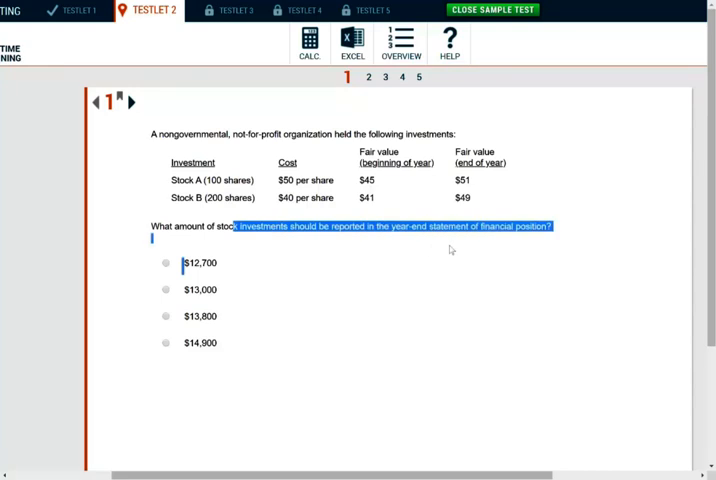
click(358, 240)
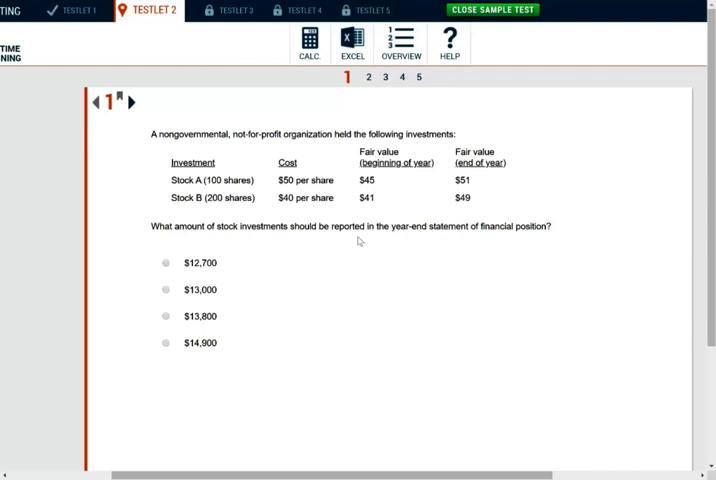
Compute the year-end stock values, shares times fair value, in the calculator.
click(309, 40)
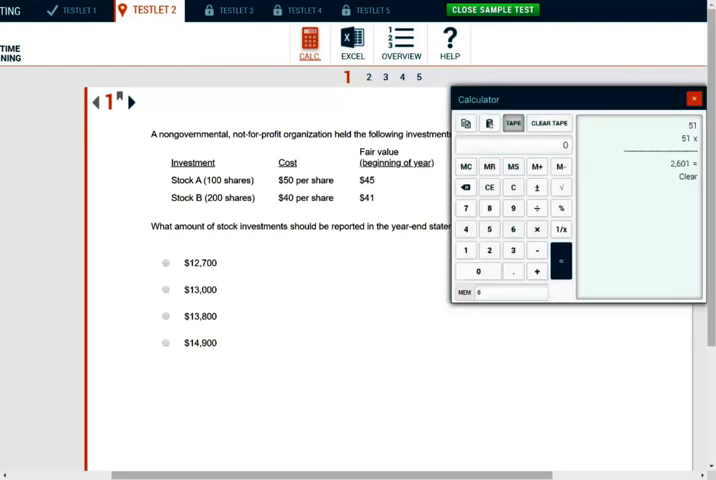
click(548, 122)
text(49)
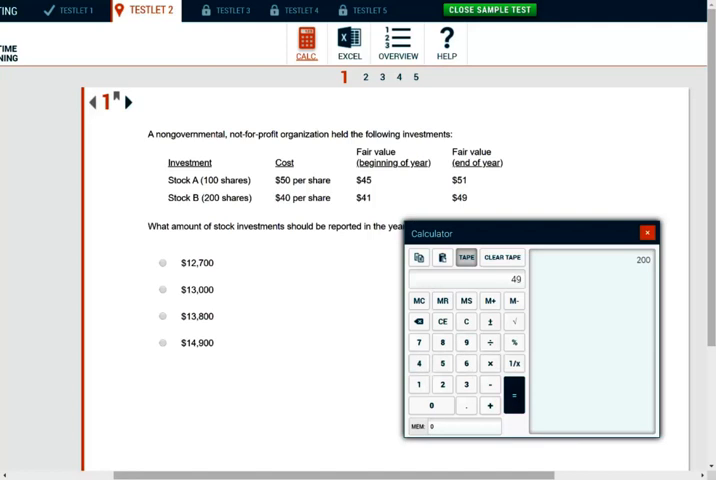
click(511, 397)
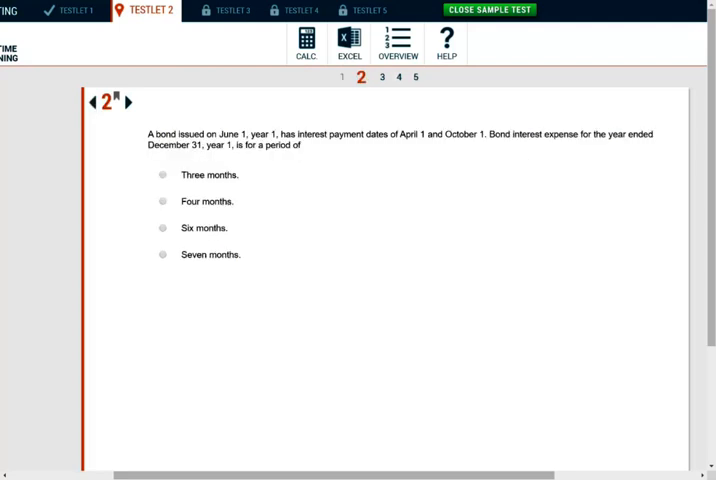
mouse_move(322, 148)
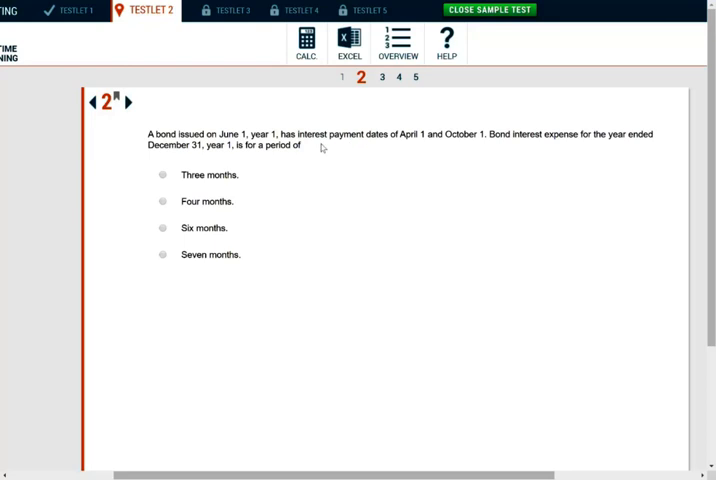
Highlight 'bond interest expense' and mark 'Three months.' as question 2's answer.
double_click(410, 134)
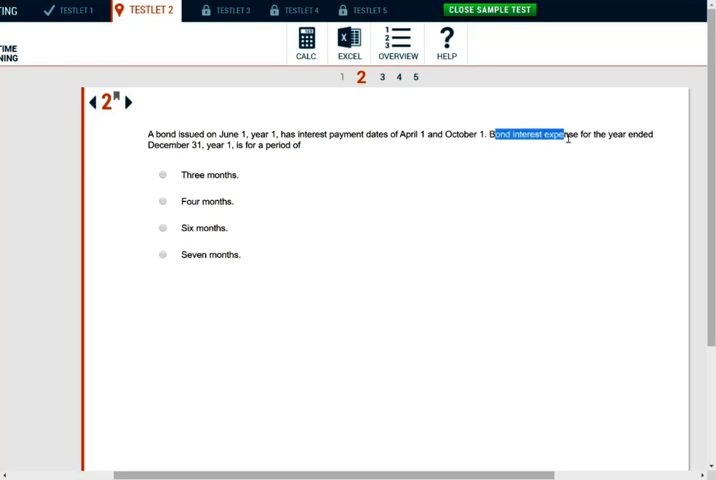
mouse_move(230, 158)
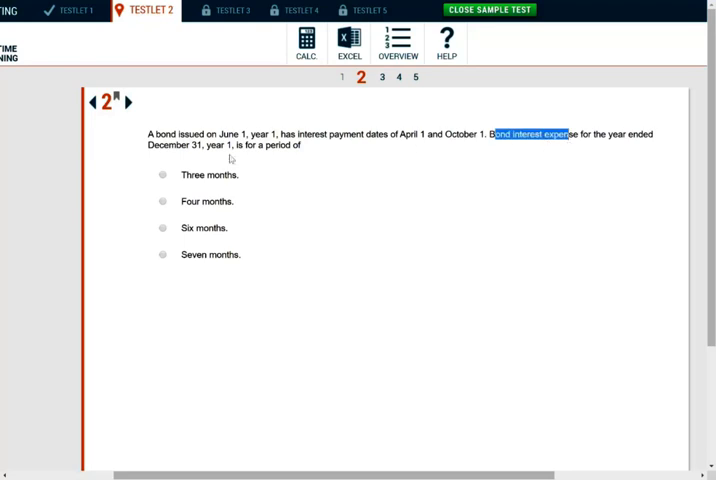
mouse_move(303, 153)
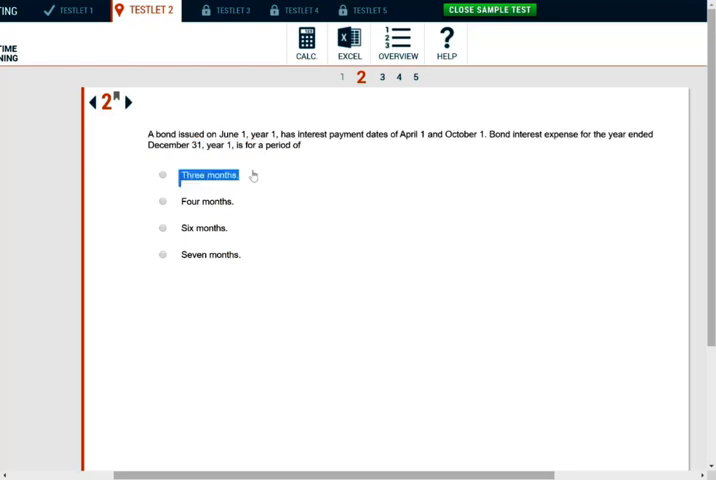
click(162, 174)
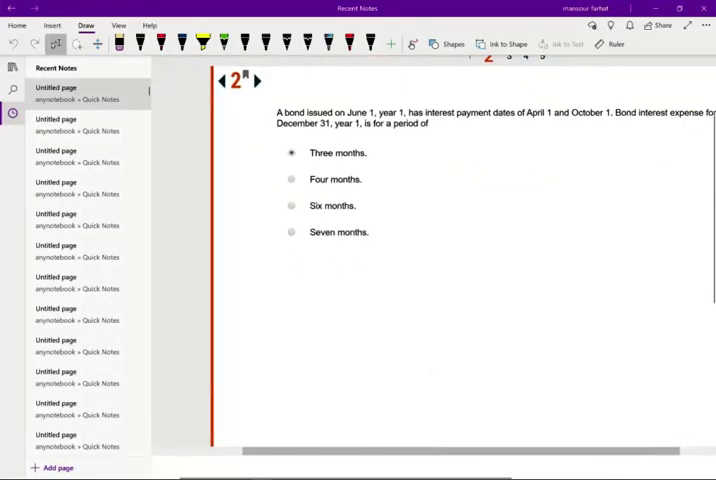
Draw a red-ink bond timeline marking June 1st, October 1 and December 31.
drag(272, 298, 620, 288)
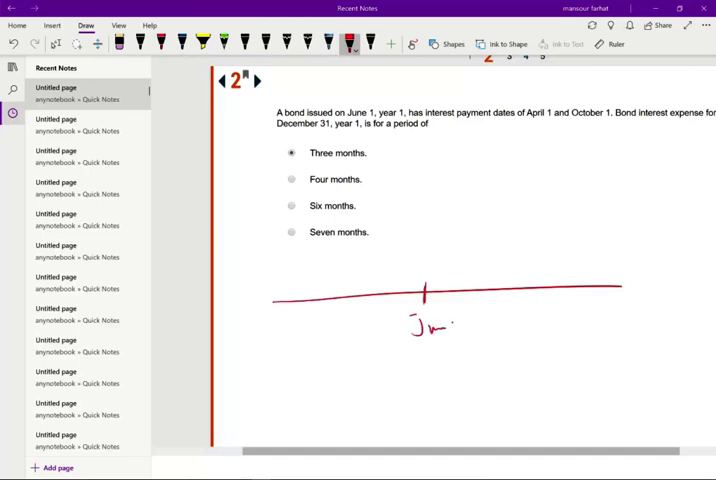
drag(455, 320, 475, 315)
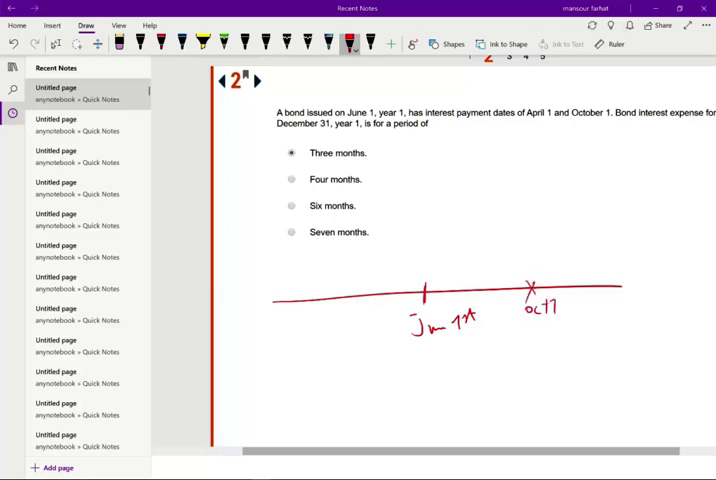
drag(620, 290, 625, 300)
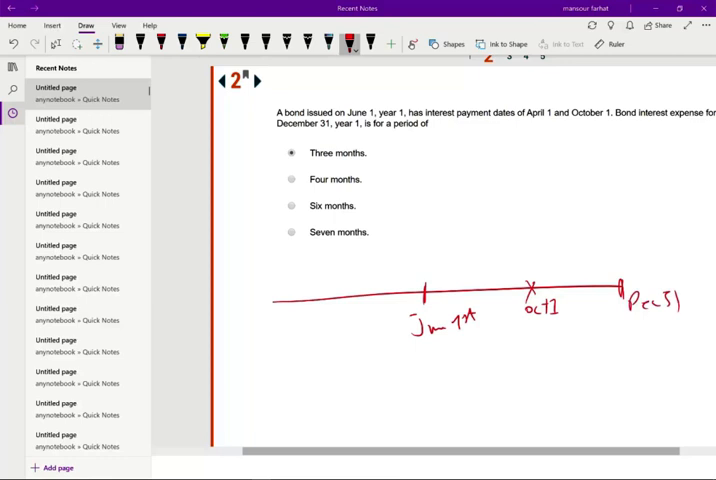
drag(280, 390, 615, 360)
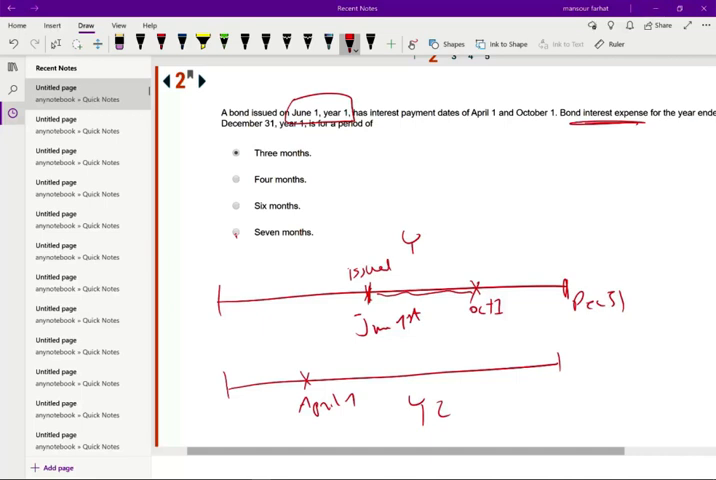
click(10, 470)
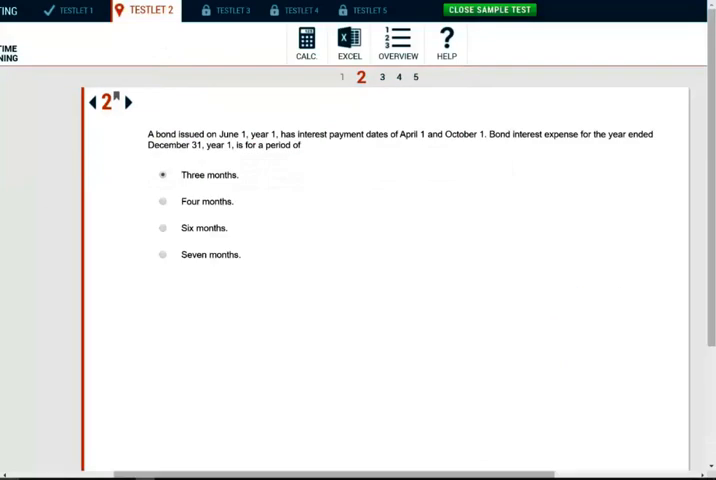
Switch question 2's answer to 'Seven months.' and move to question 3.
click(162, 254)
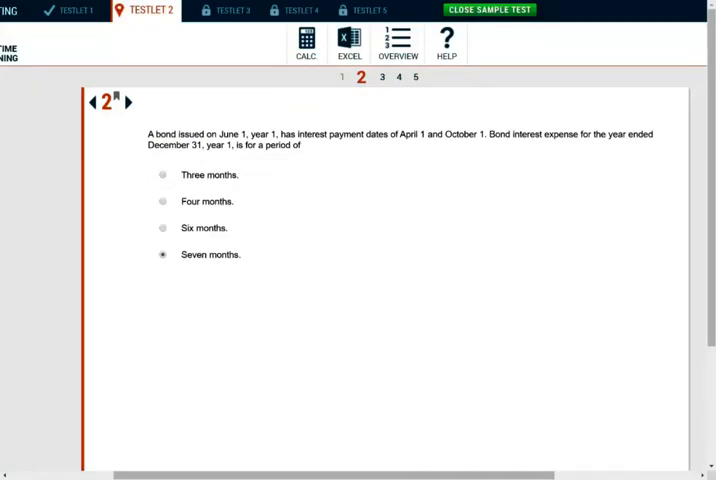
click(382, 77)
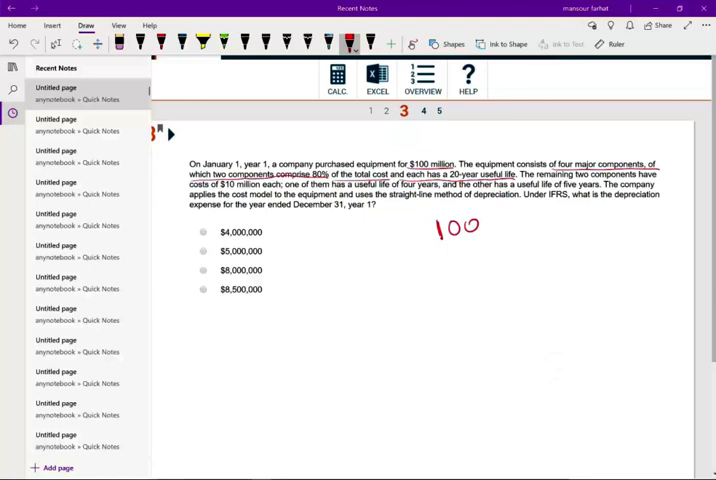
Ink the $100,000,000 equipment cost and its 80,000,000 component beside question 3.
drag(475, 225, 540, 225)
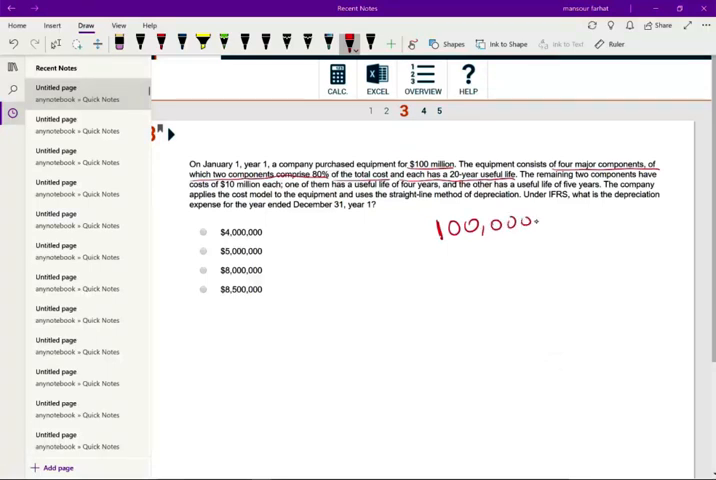
drag(540, 222, 590, 222)
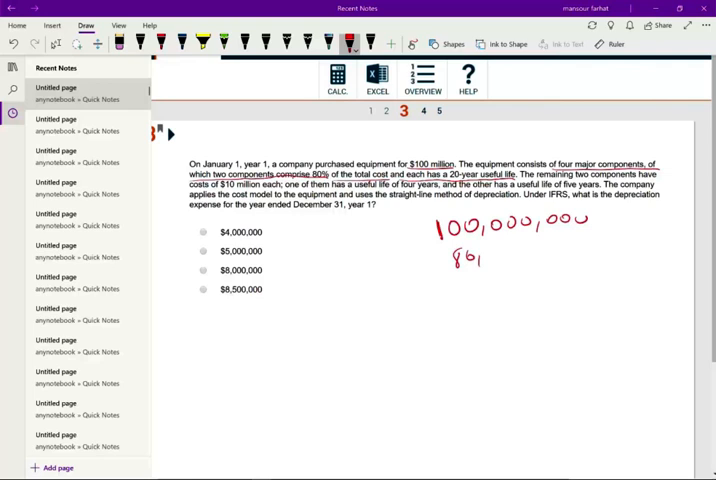
drag(480, 250, 560, 250)
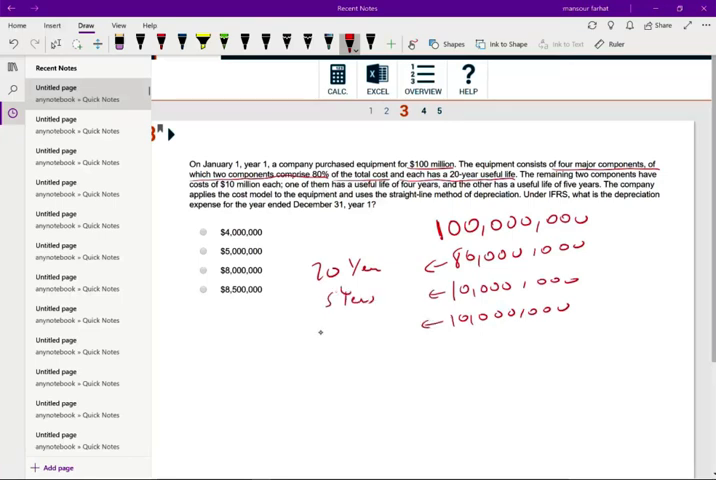
click(333, 325)
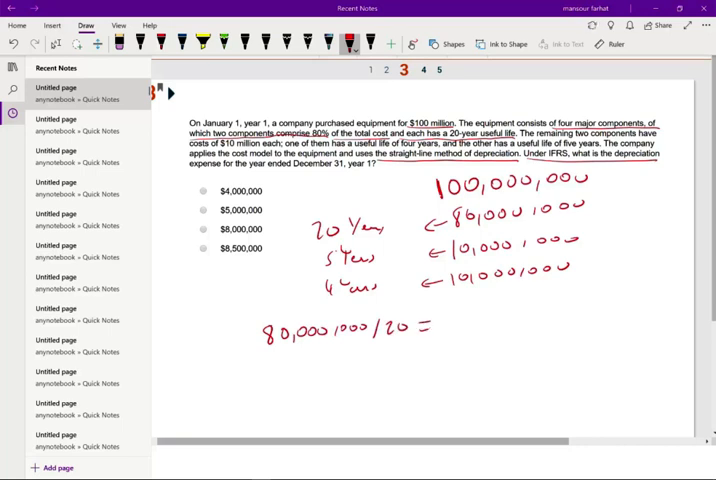
Ink the component depreciation amounts 4,000,000, 2,000,000 and 2,500,000, totalling 8,500,000.
text(4,000,000)
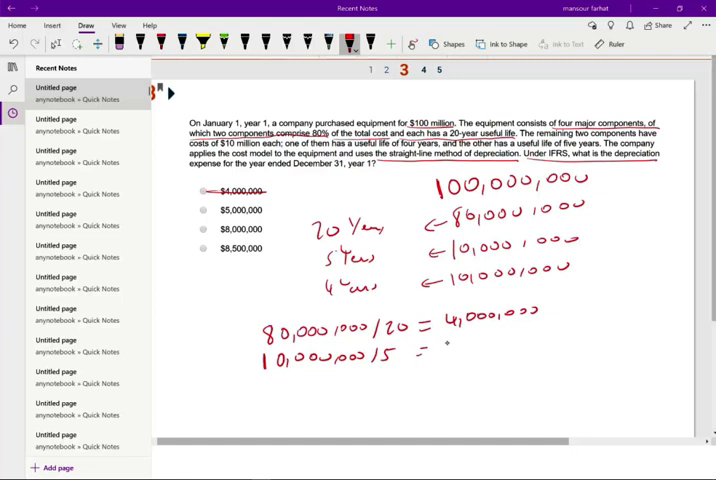
text(2,000,000)
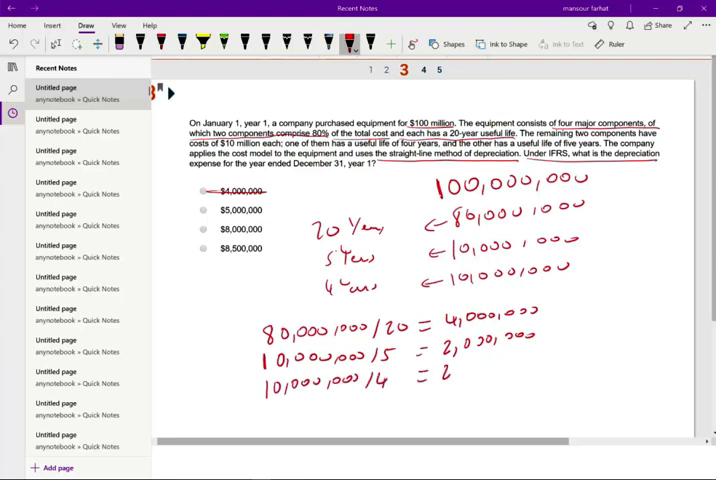
text(2,500,000)
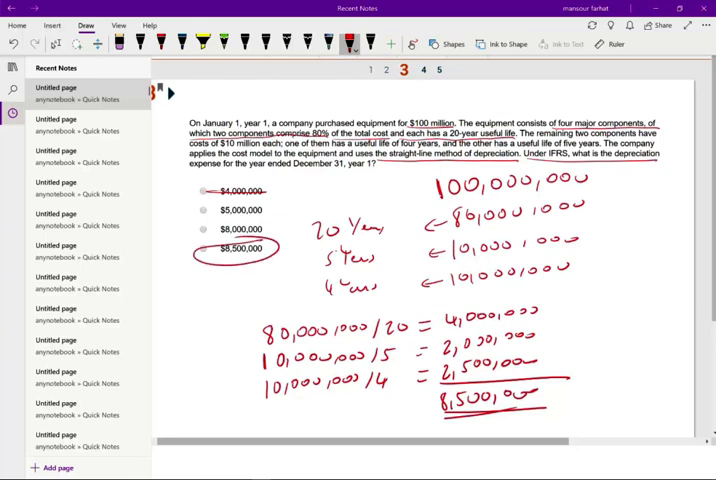
click(10, 470)
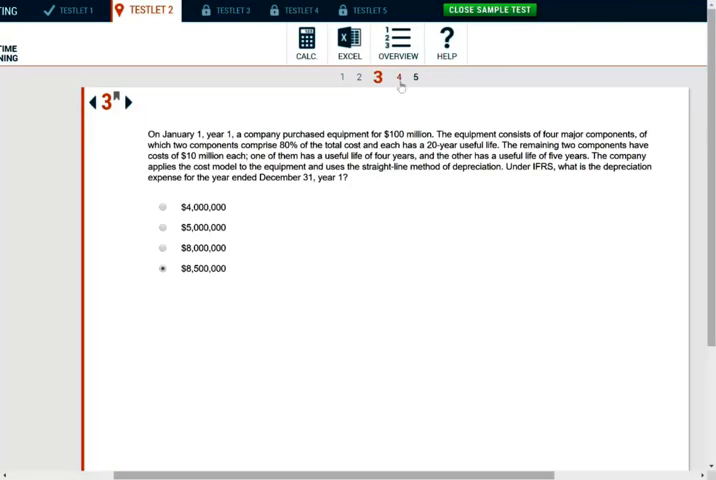
Advance to question 4 about government statements of cash flows.
click(397, 77)
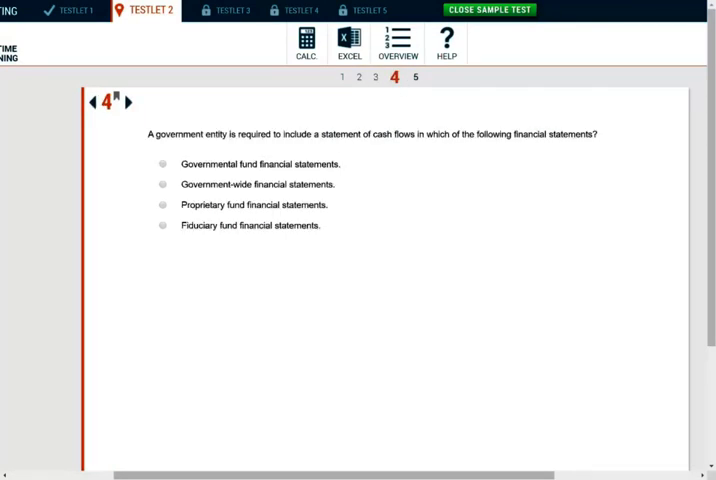
mouse_move(403, 346)
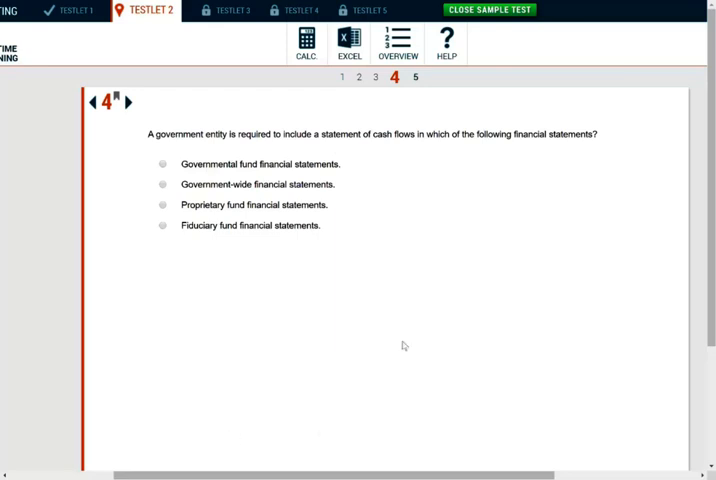
mouse_move(514, 156)
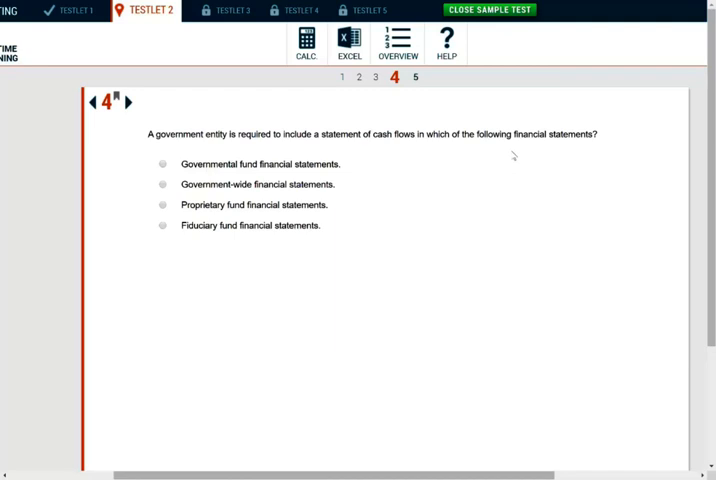
Choose 'Proprietary fund financial statements' for question 4 and bring up the Simm Co. question.
click(162, 204)
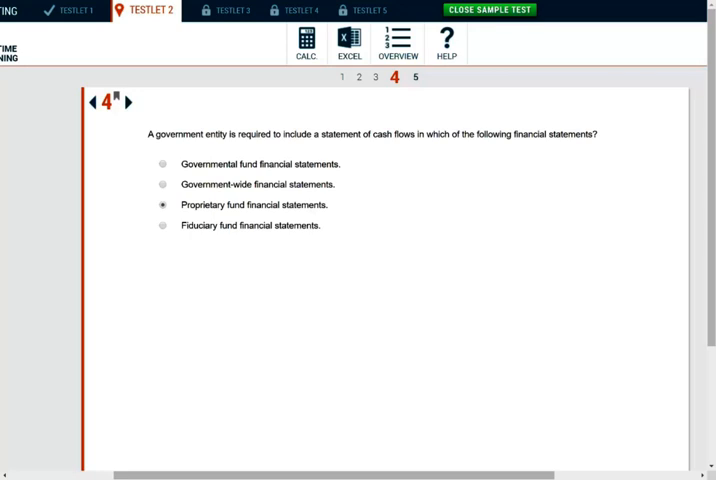
click(128, 102)
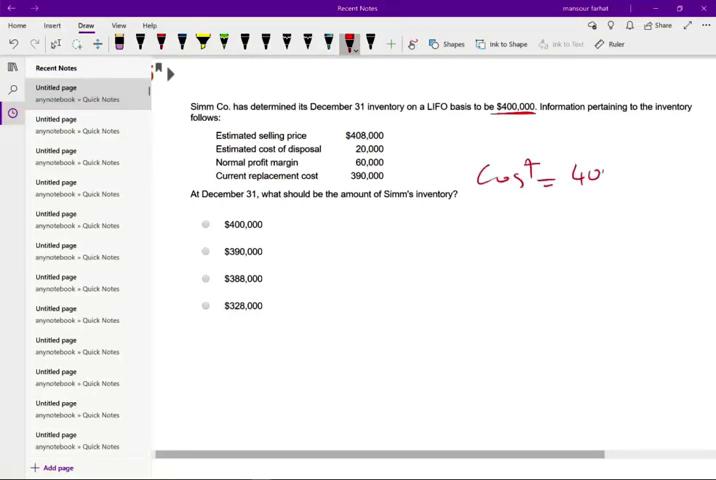
Complete 'Cost = 400,000' and draw arrows to the selling price and disposal cost amounts.
drag(600, 172, 665, 172)
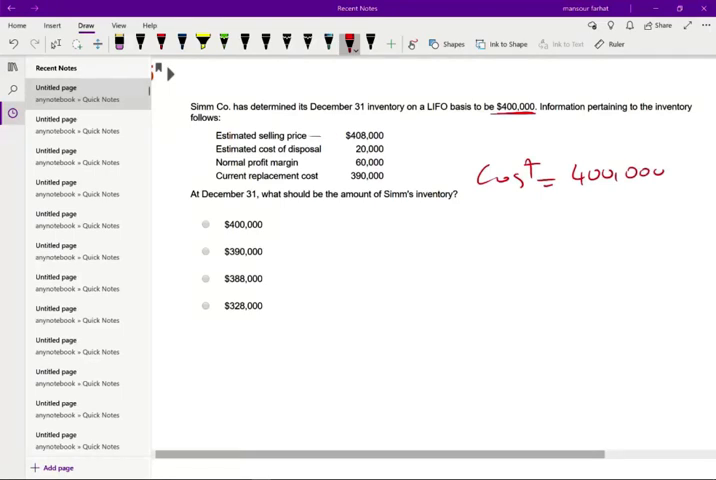
drag(320, 135, 338, 135)
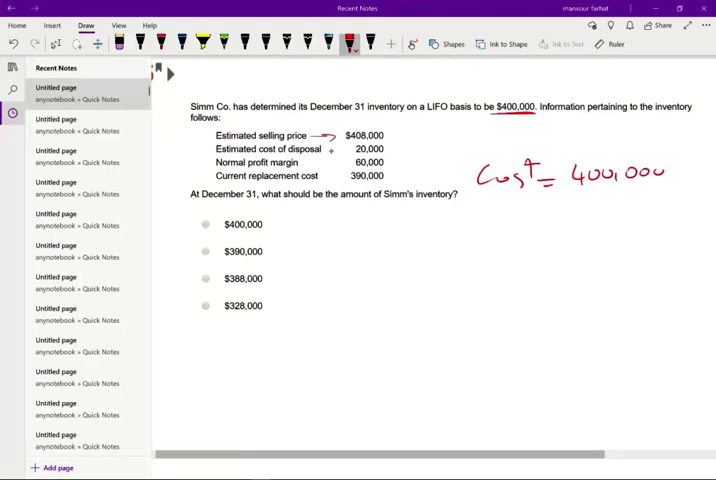
drag(325, 148, 345, 148)
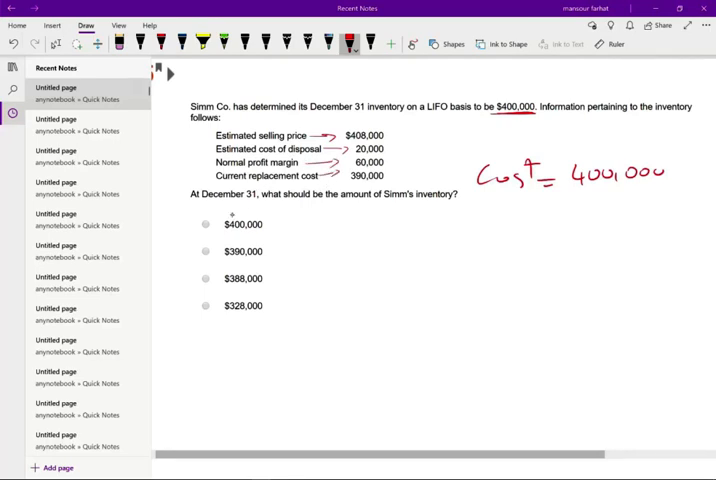
mouse_move(299, 212)
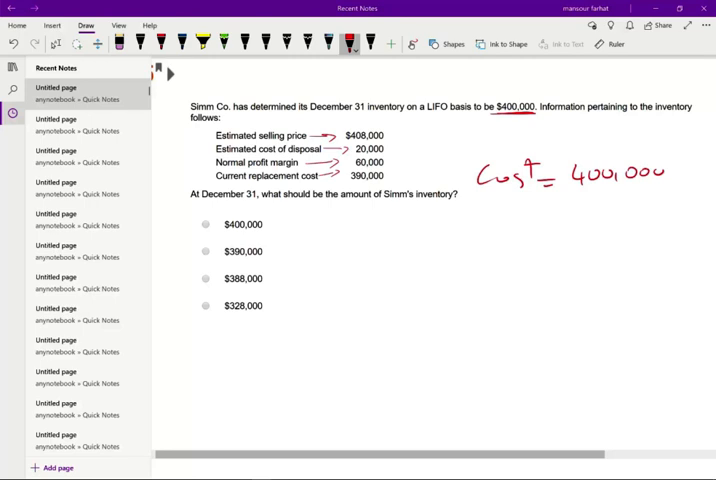
Handwrite 'Lower of: Cost or Market' below the question, undoing an FMV abbreviation.
drag(305, 250, 332, 245)
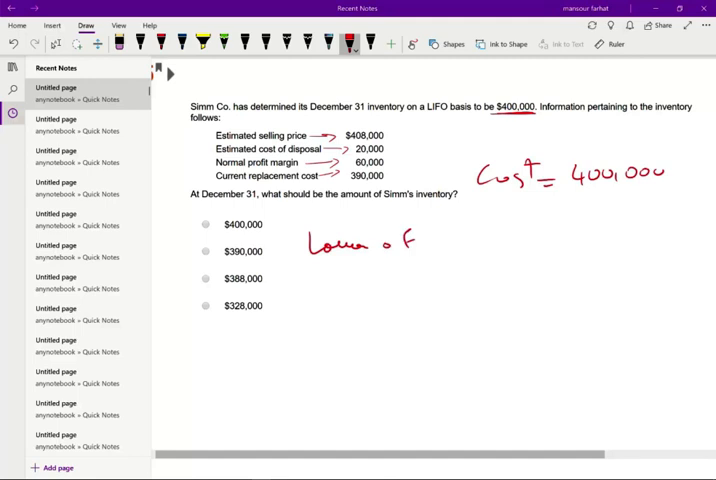
drag(330, 285, 345, 305)
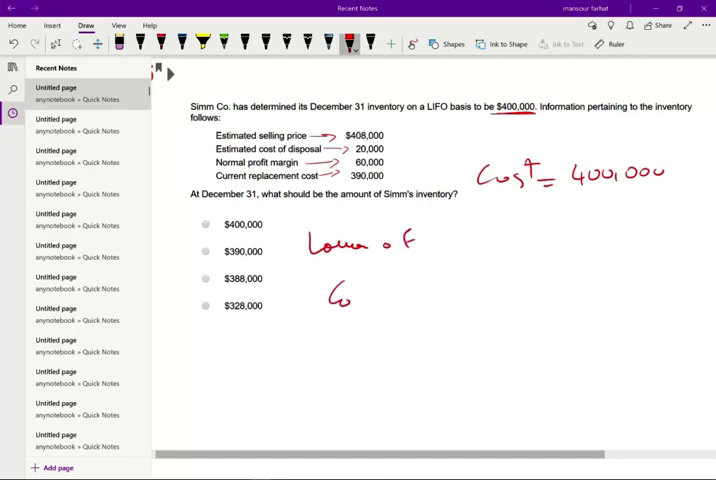
drag(350, 300, 450, 300)
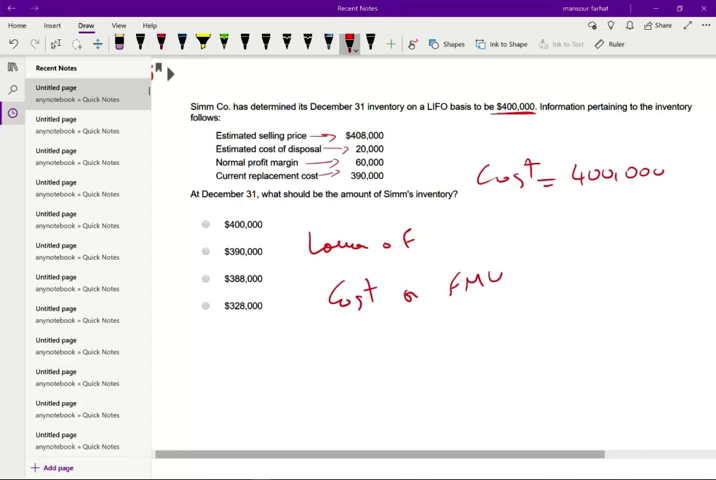
key(ctrl+z)
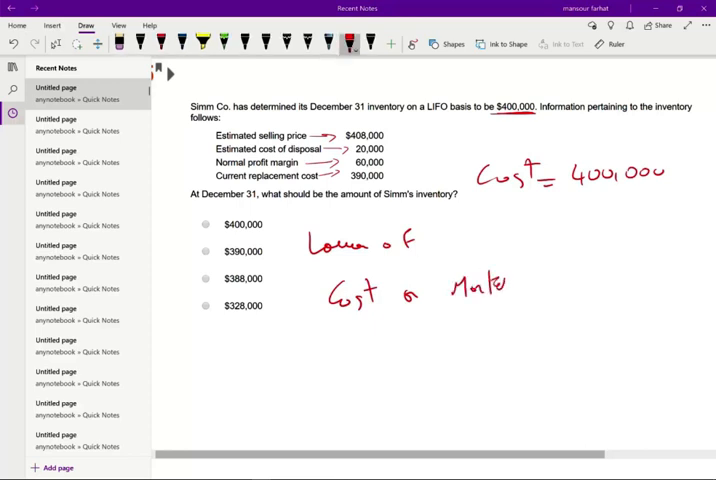
Underline Cost with 400,000, label options (a) and (b), and circle the 390,000 replacement cost.
drag(322, 318, 382, 315)
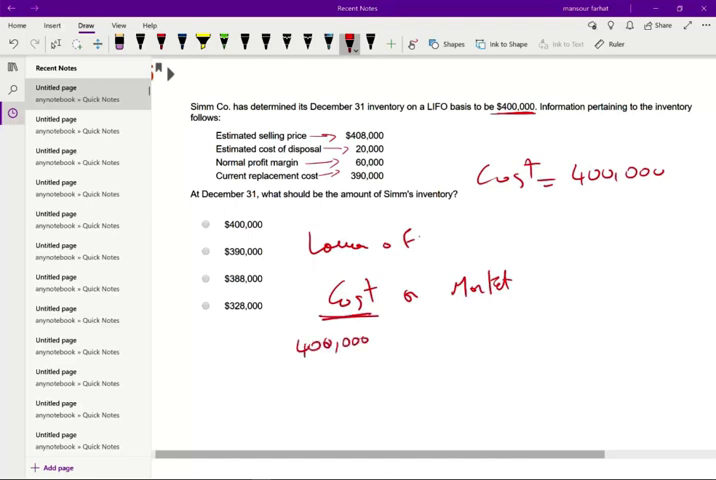
drag(300, 278, 318, 290)
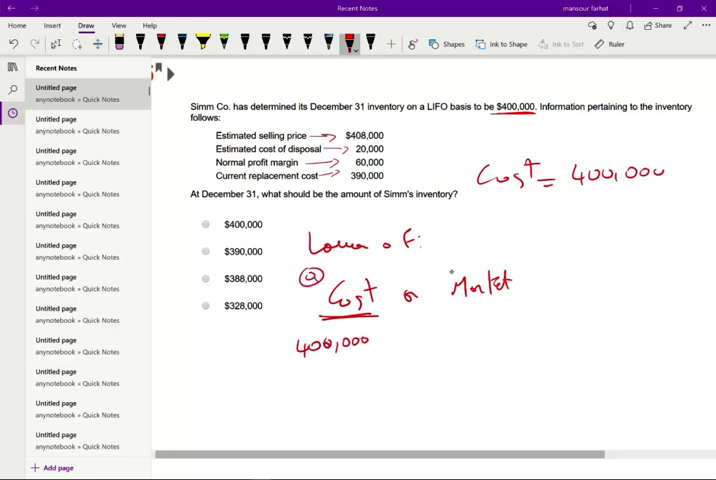
drag(432, 265, 445, 272)
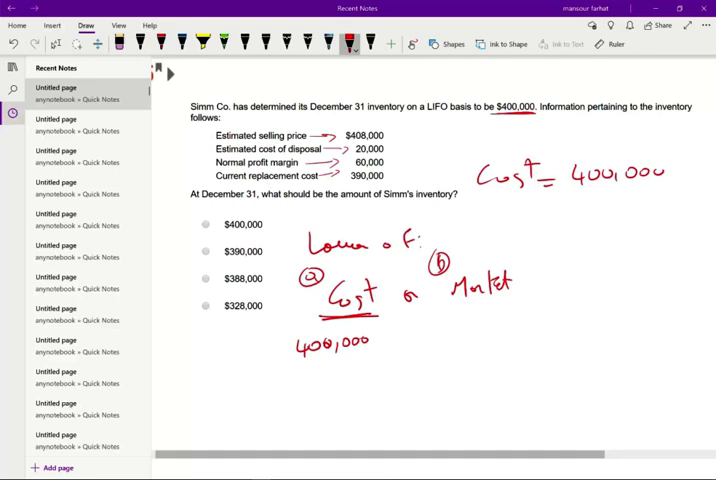
drag(520, 283, 558, 283)
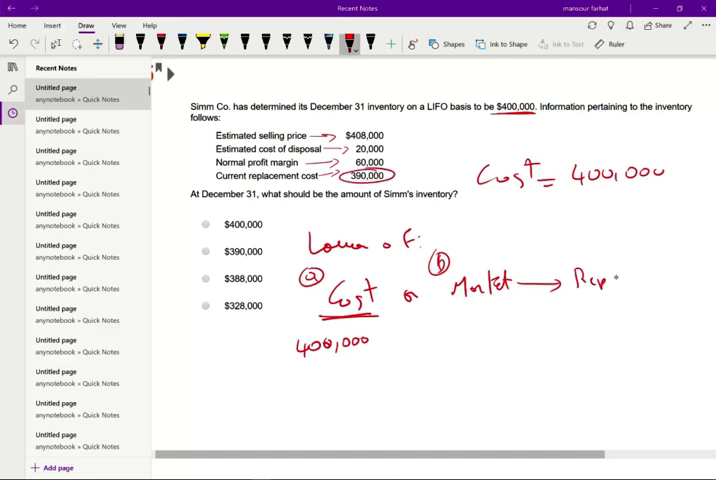
Ink 'Replacement cost 390,000' after the arrow from Market.
drag(600, 278, 645, 278)
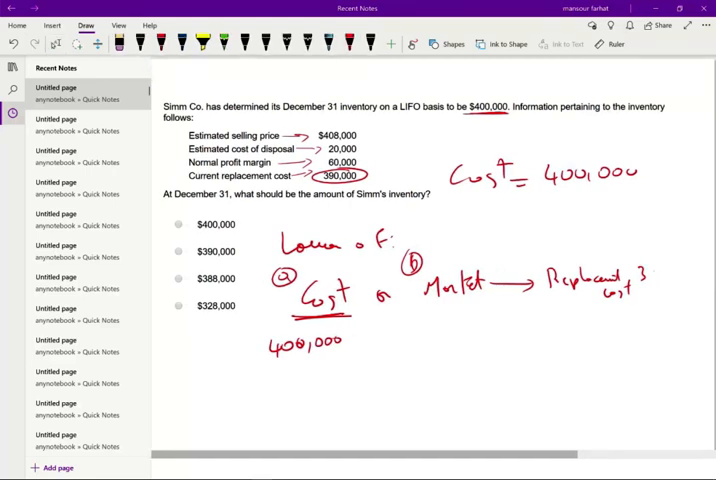
text(390k)
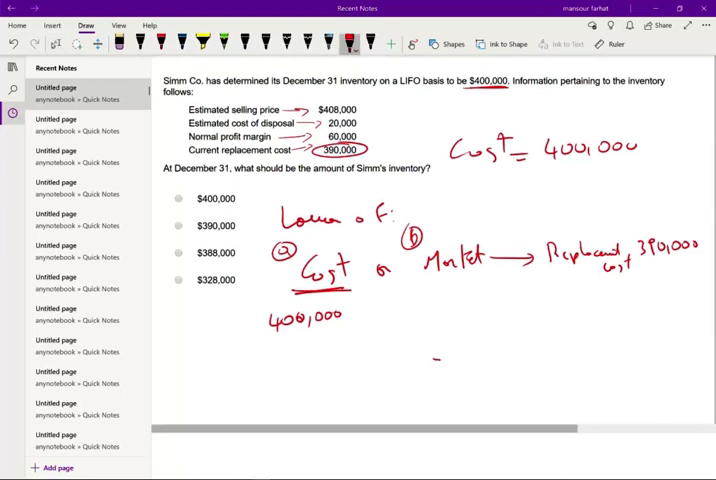
Ink NRV as 408,000 − 20,000 = 388,000, then NRV − profit as 388,000 − 60,000 = 328,000.
drag(433, 360, 562, 360)
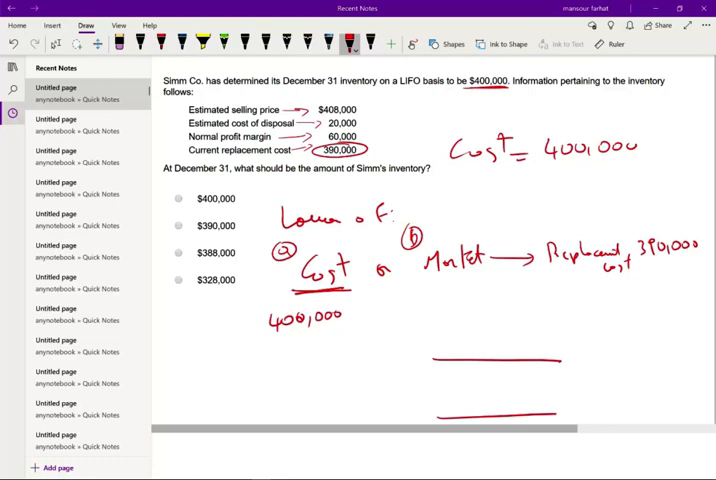
click(572, 355)
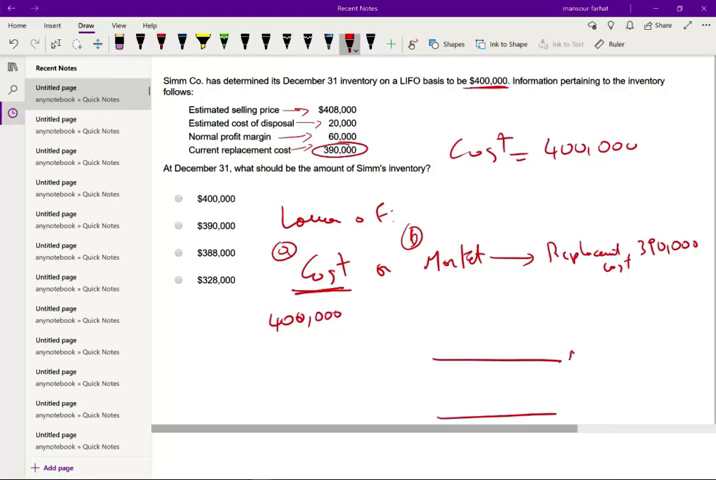
text(NRV)
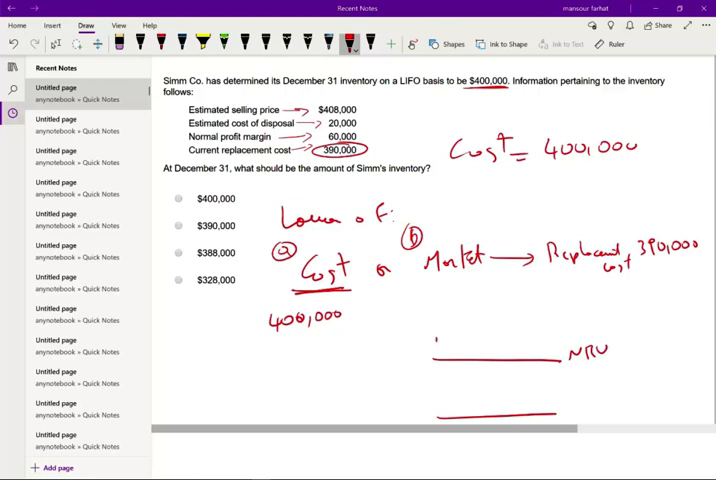
text(408,000)
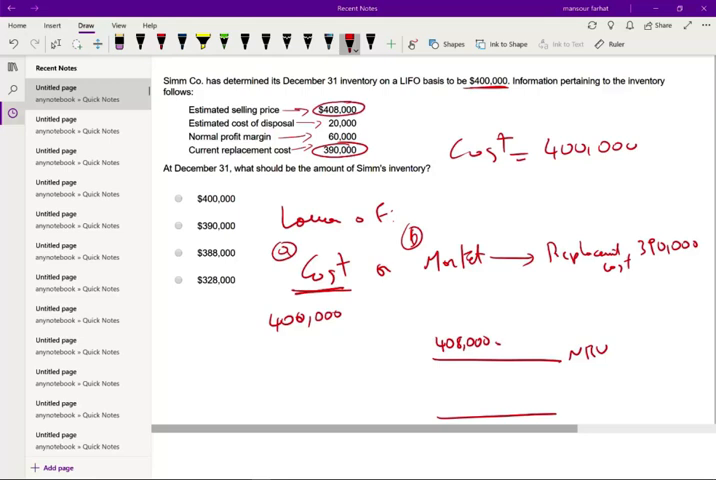
text(-2)
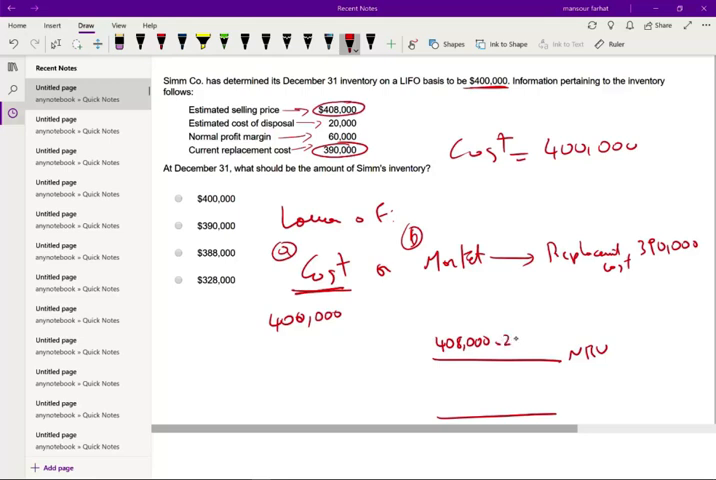
text(20,000=)
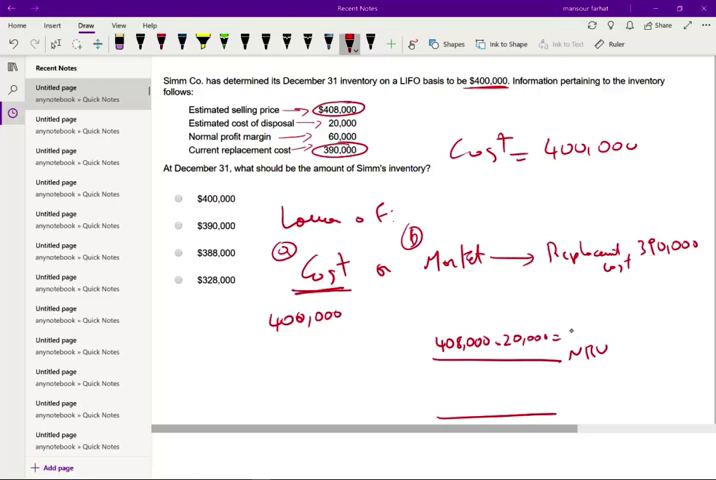
text(388)
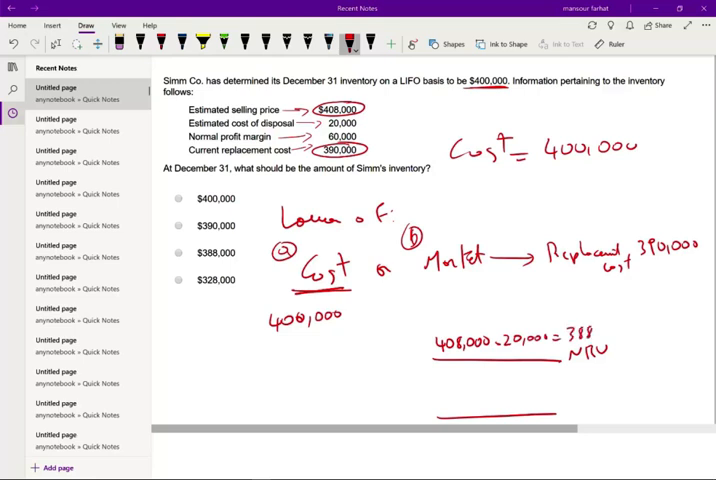
text(000)
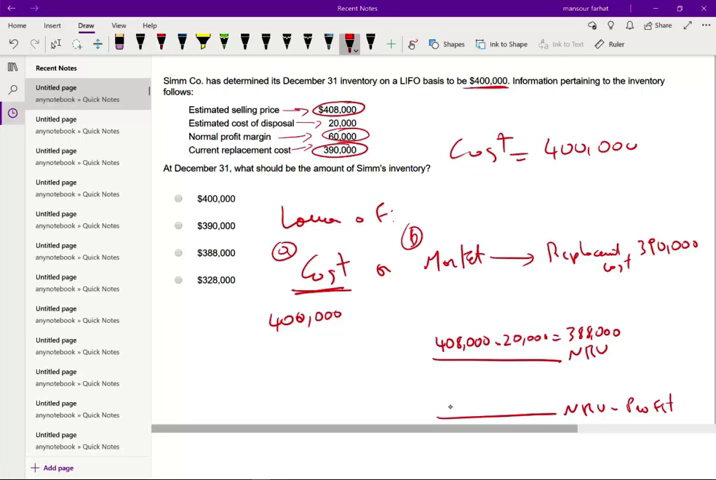
text(388,000 - 60,000)
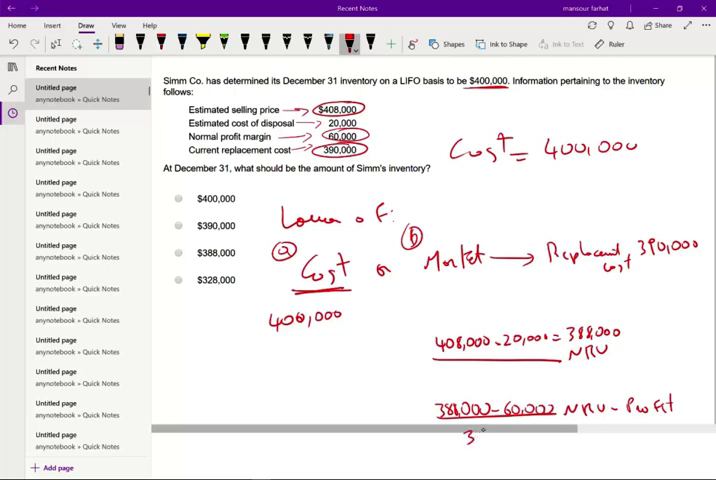
text(328)
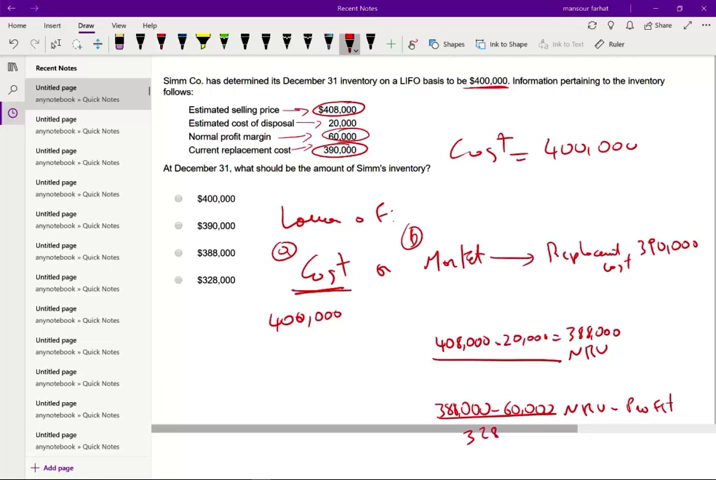
Write '328,000 Floor', circle 388,000 as the ceiling, and highlight the floor line.
text(000 Floor)
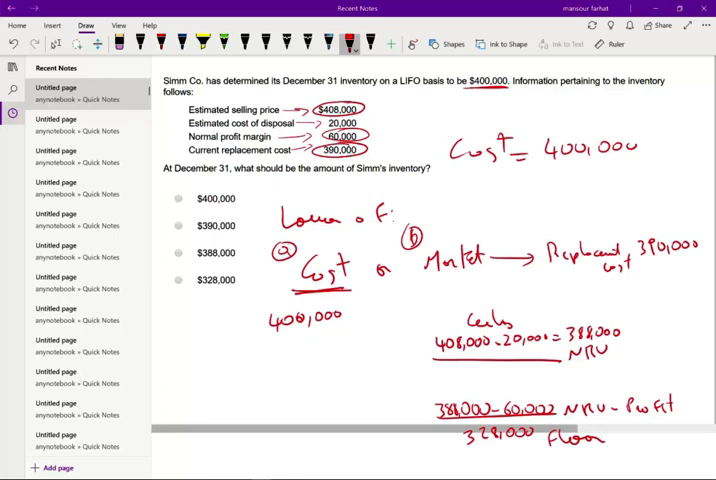
drag(425, 395, 560, 385)
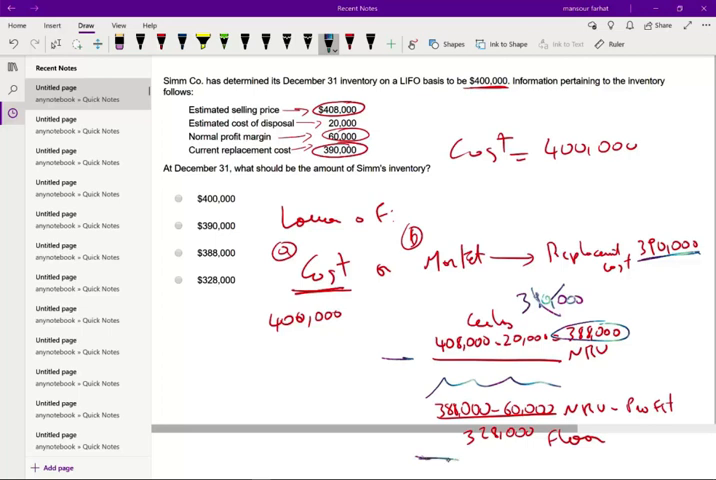
drag(410, 455, 620, 458)
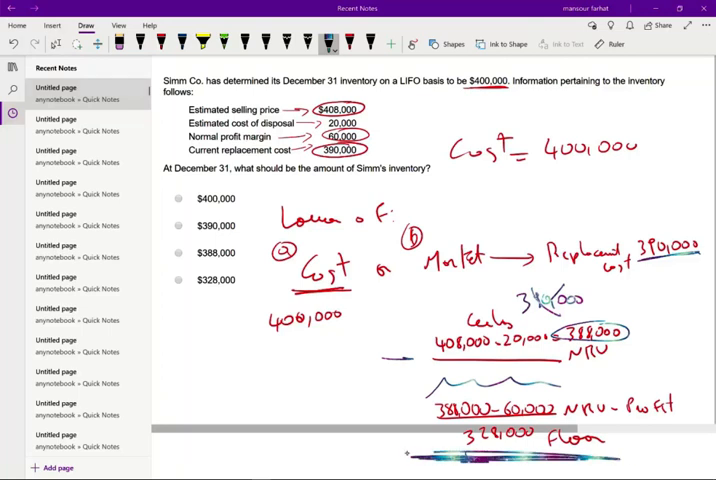